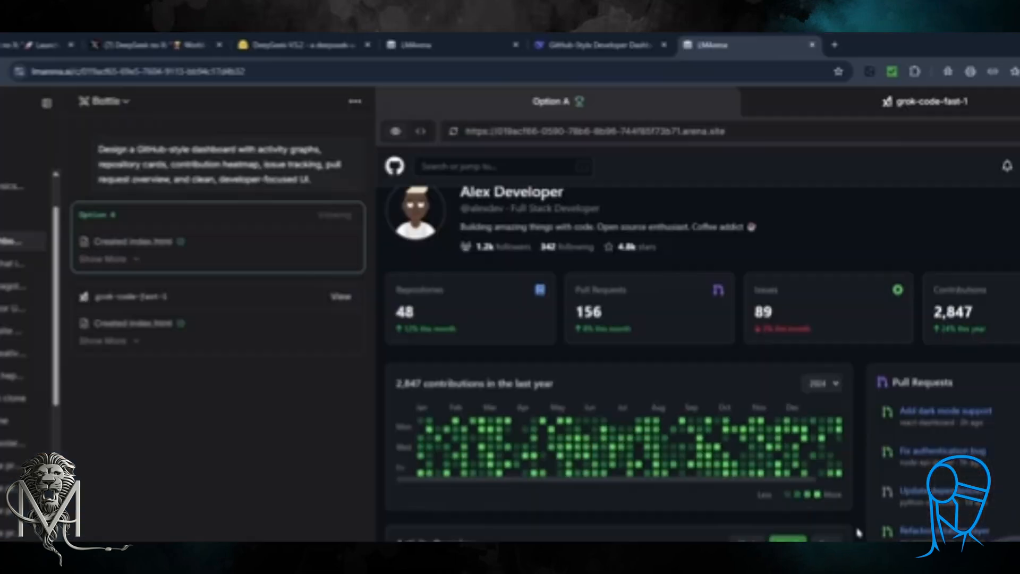
# Switch from the LMArena comparison to the DeepSeek chat showing the DevHub dashboard preview.
pyautogui.click(599, 45)
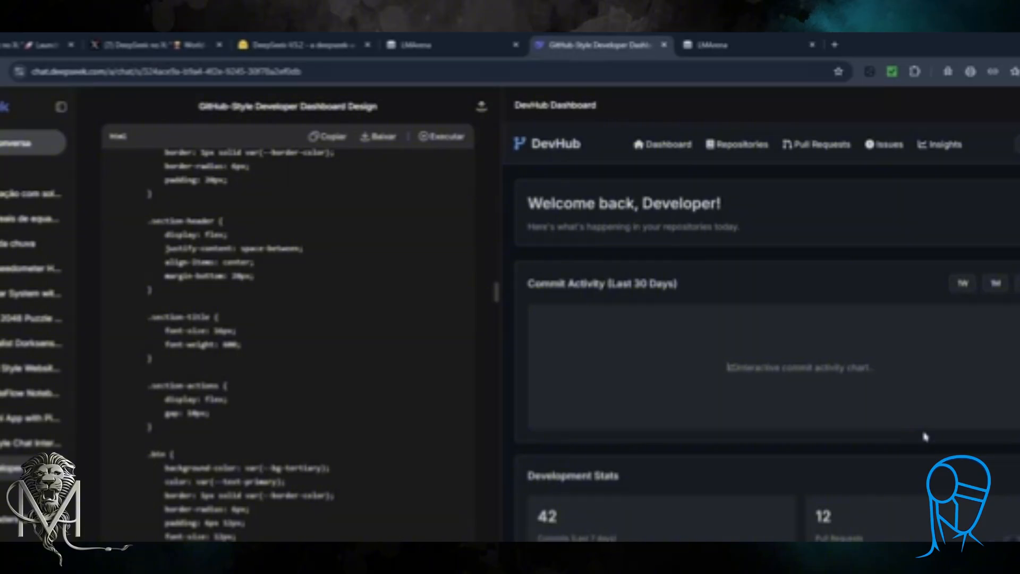
pyautogui.moveTo(1010, 452)
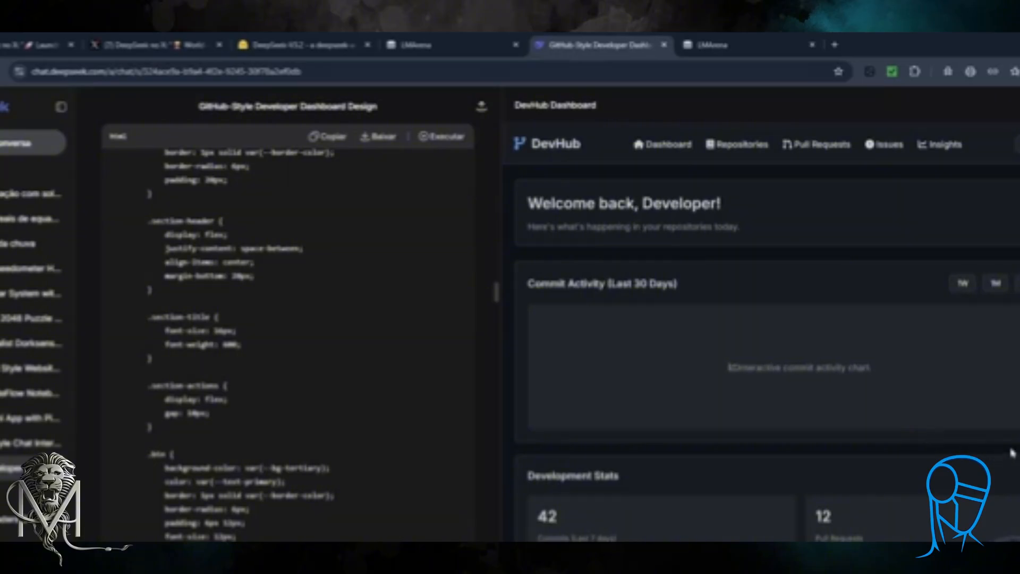